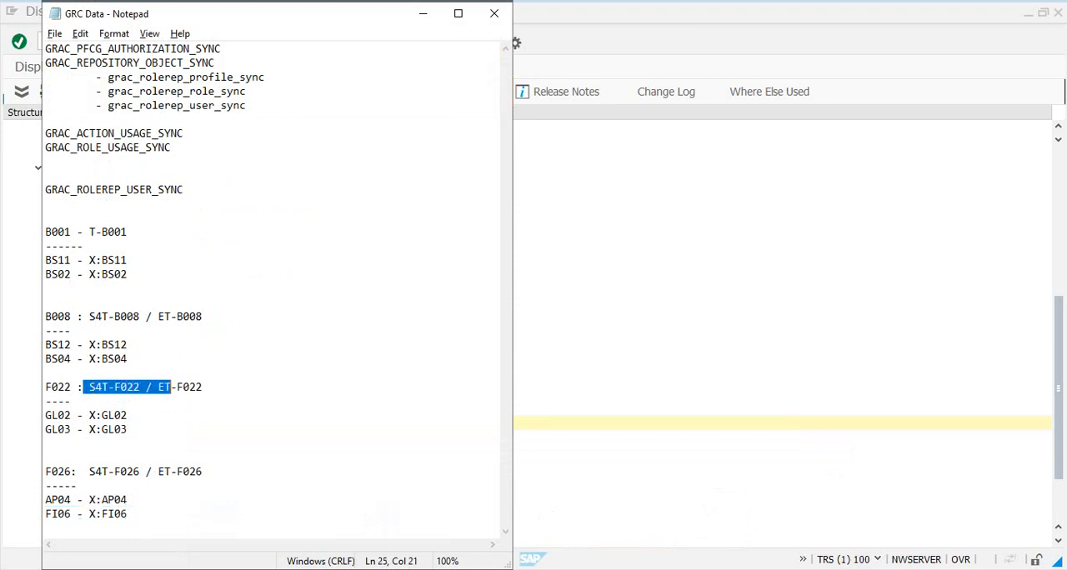
- Point out test users F022, B008 and B001 and roles GL02, GL03 and BS11
click(89, 386)
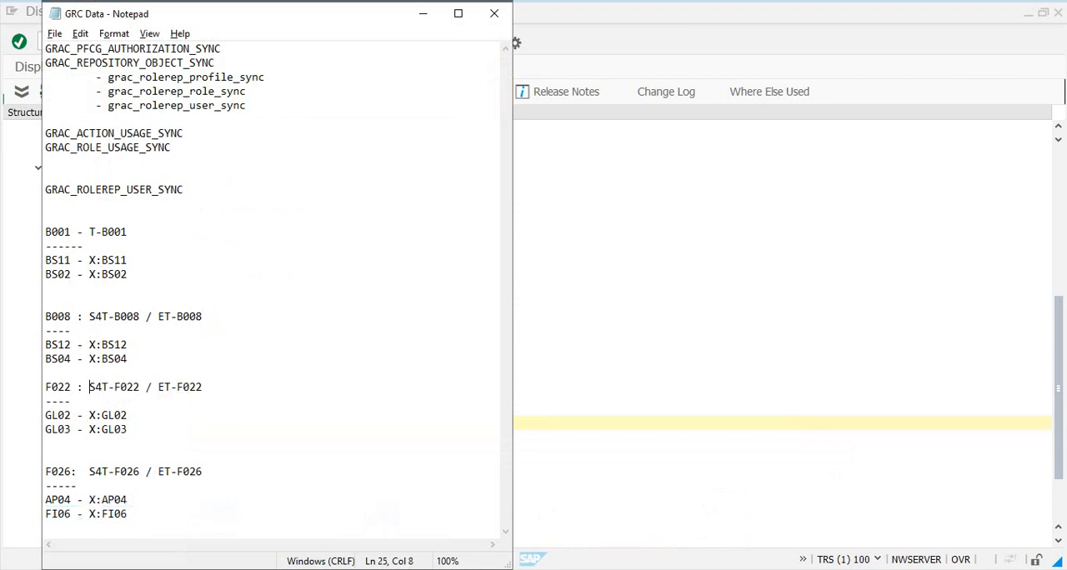
click(171, 315)
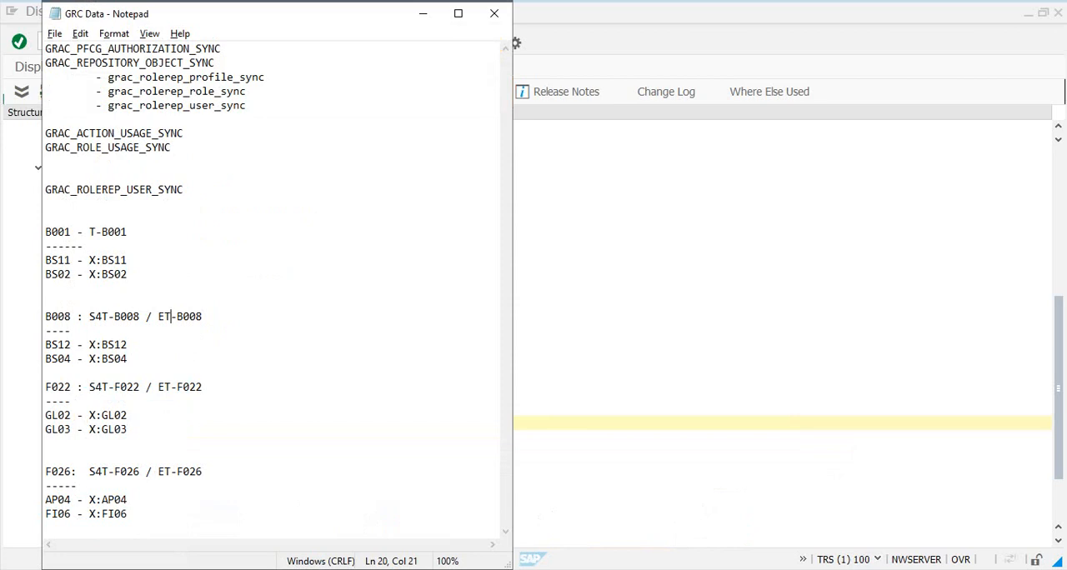
double_click(99, 316)
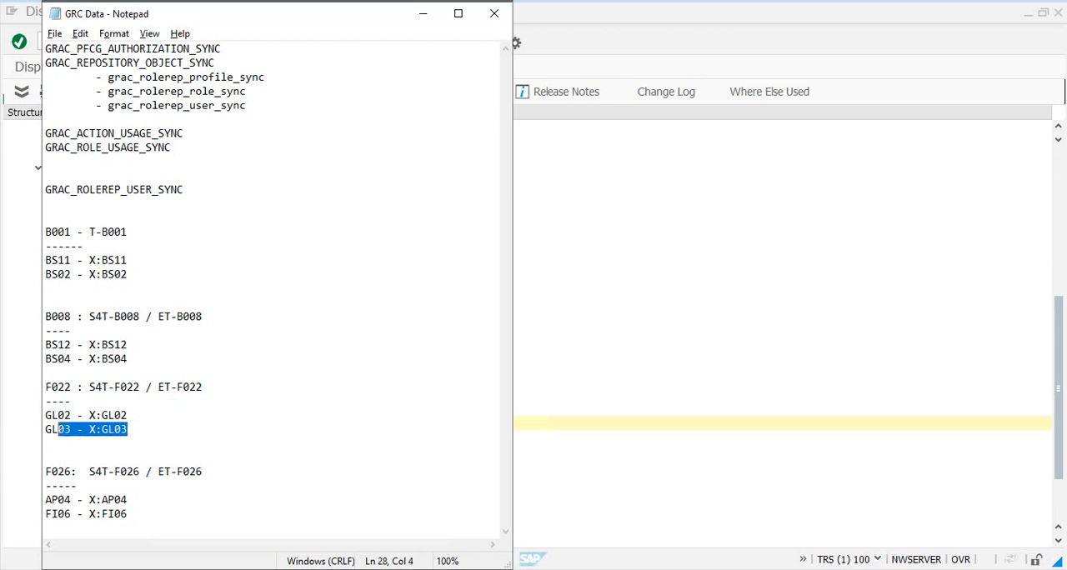
drag(127, 429, 44, 415)
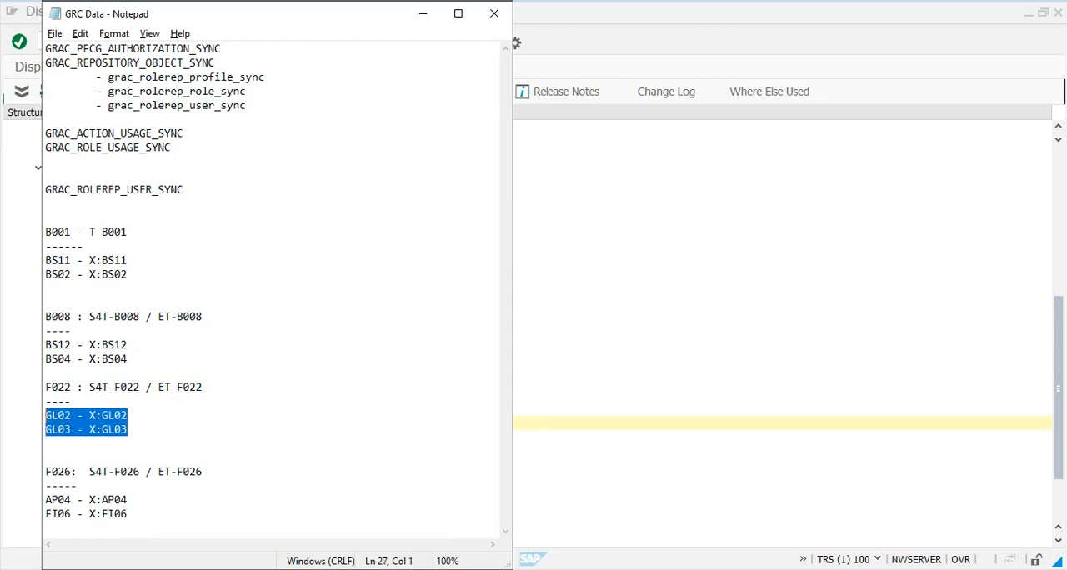
click(77, 415)
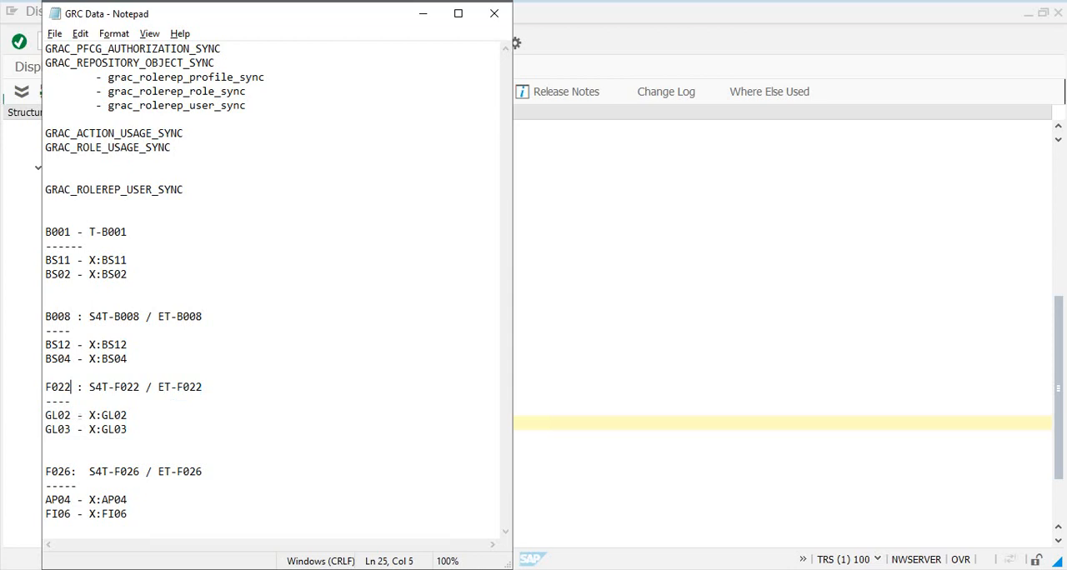
double_click(57, 386)
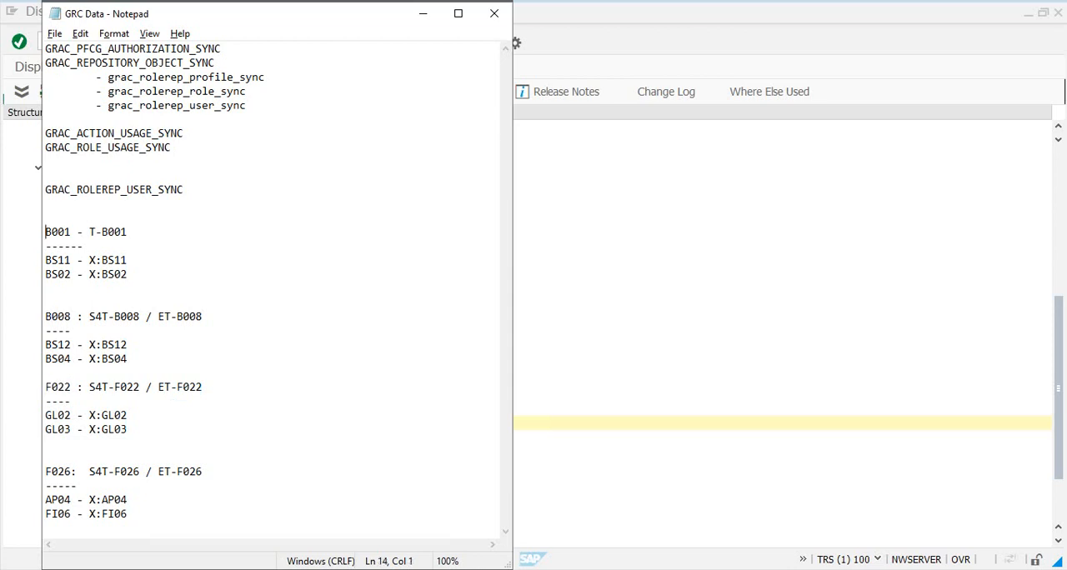
double_click(57, 260)
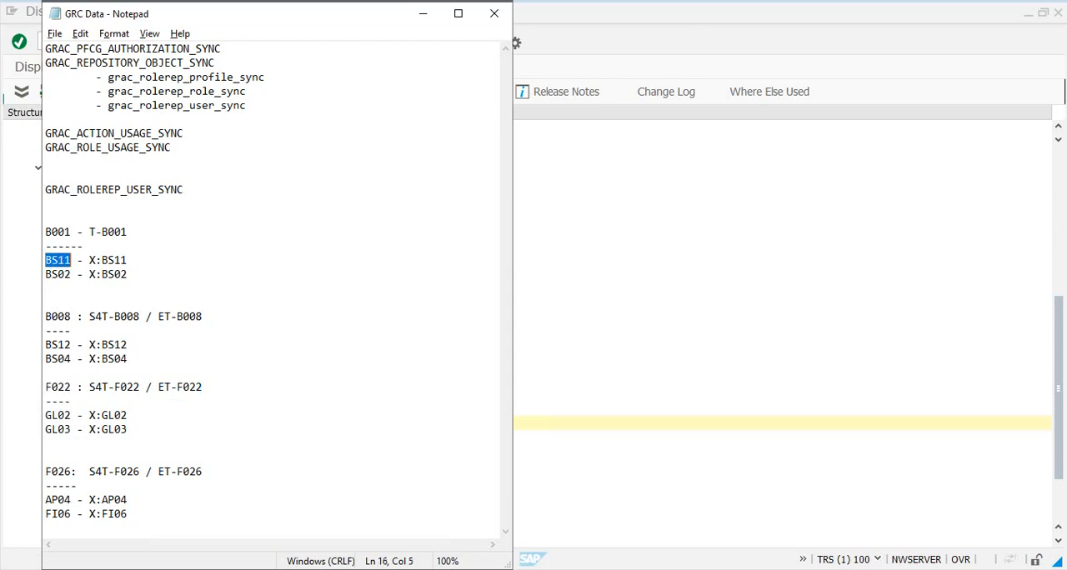
double_click(113, 259)
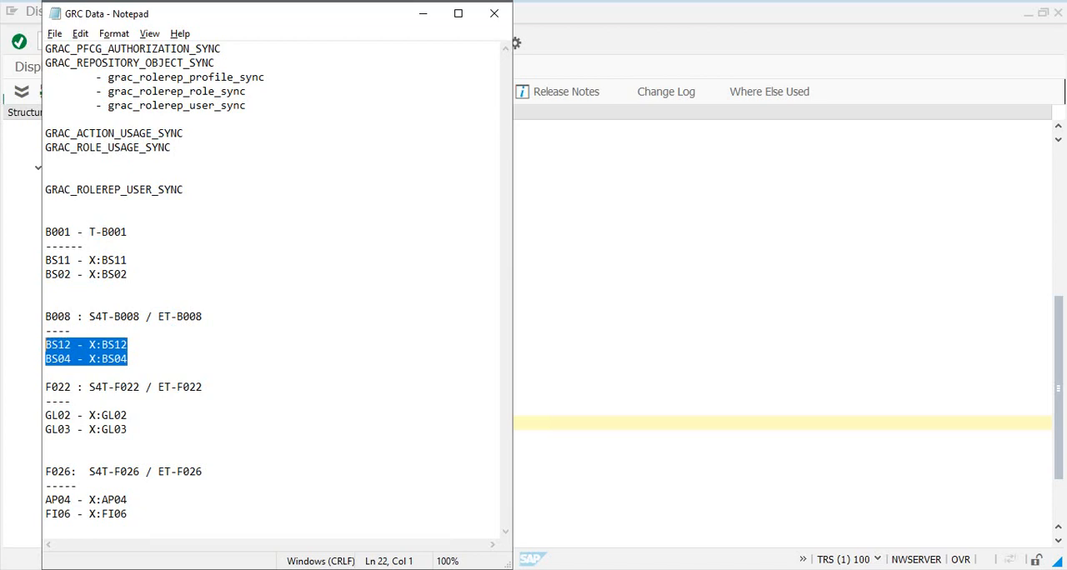
double_click(115, 316)
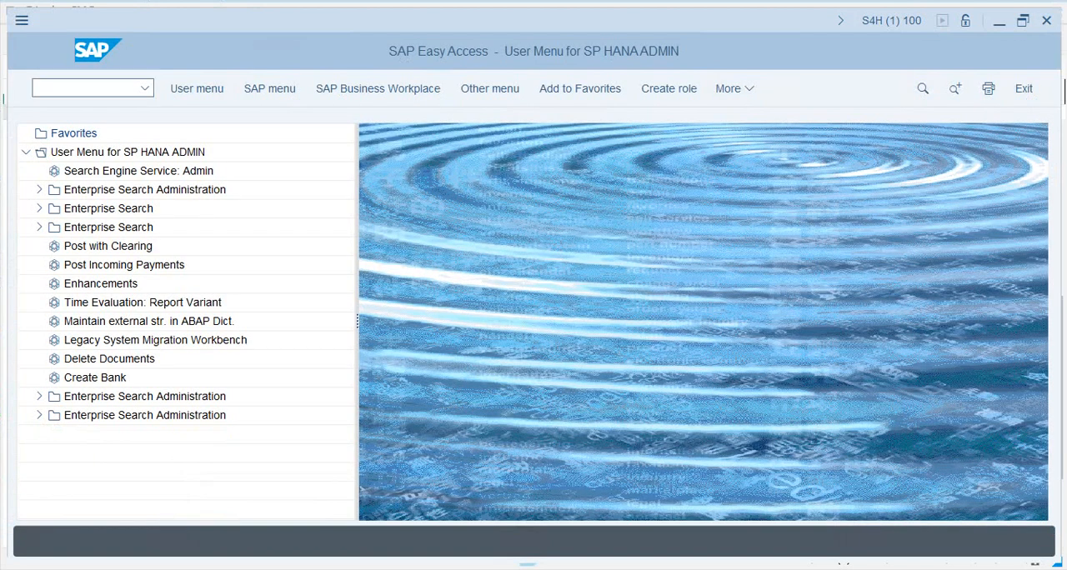
- Display user S4T-F026 in SU01 and review its X:AP04 and X:FI06 roles
text(su01)
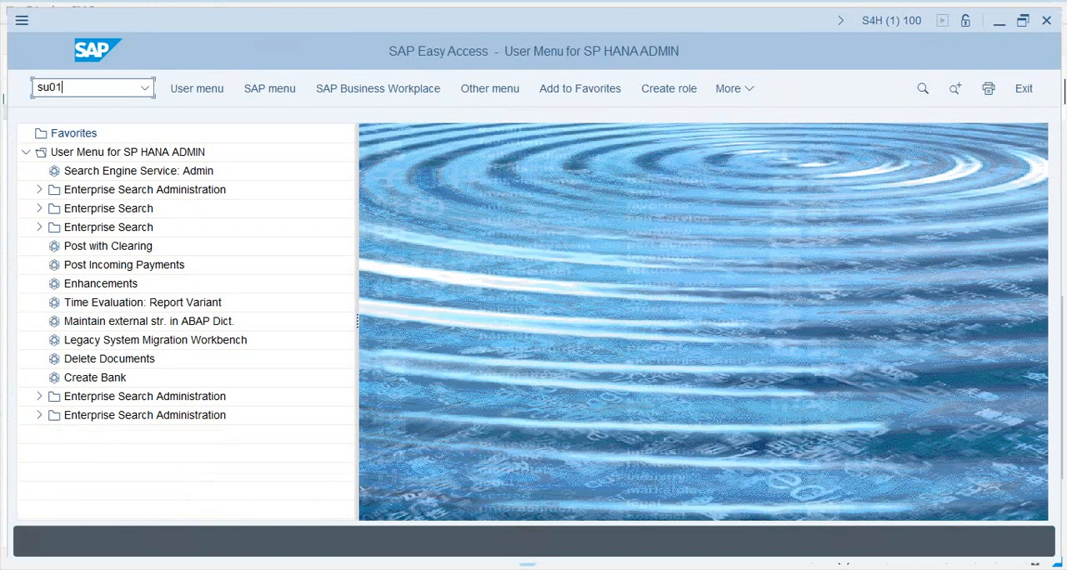
key(Enter)
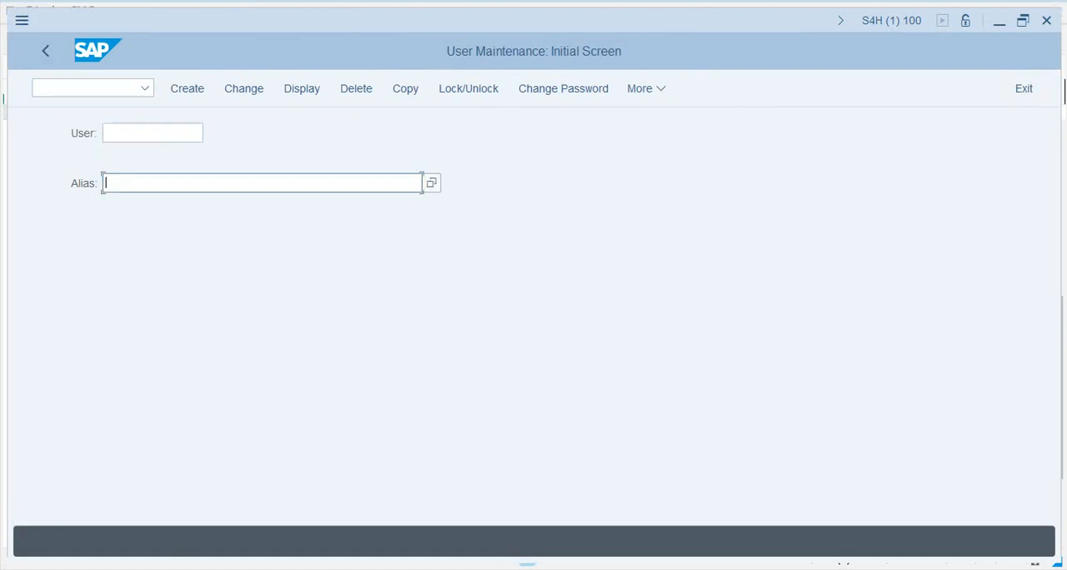
click(152, 132)
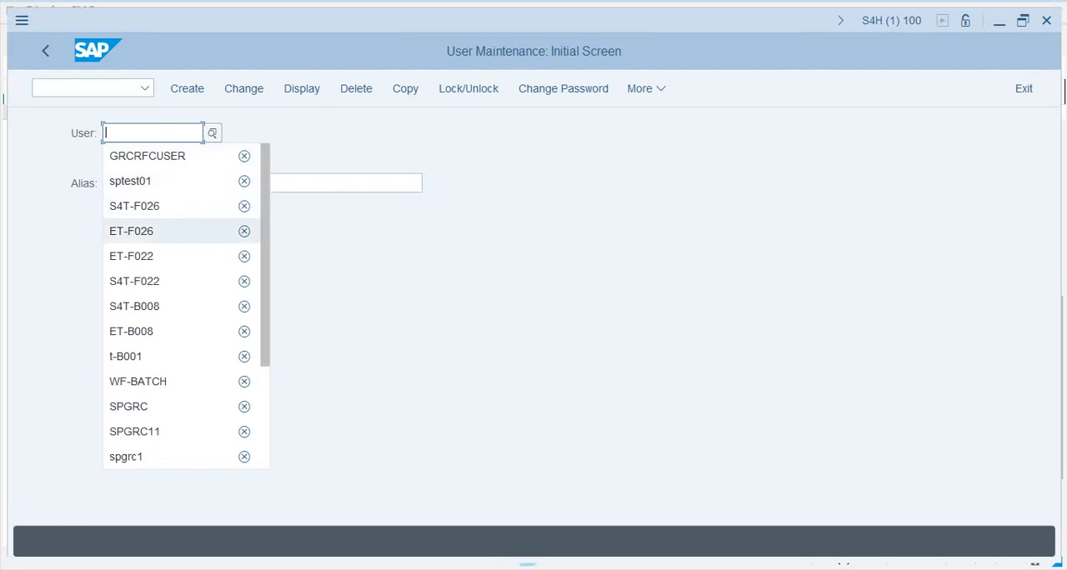
mouse_move(134, 206)
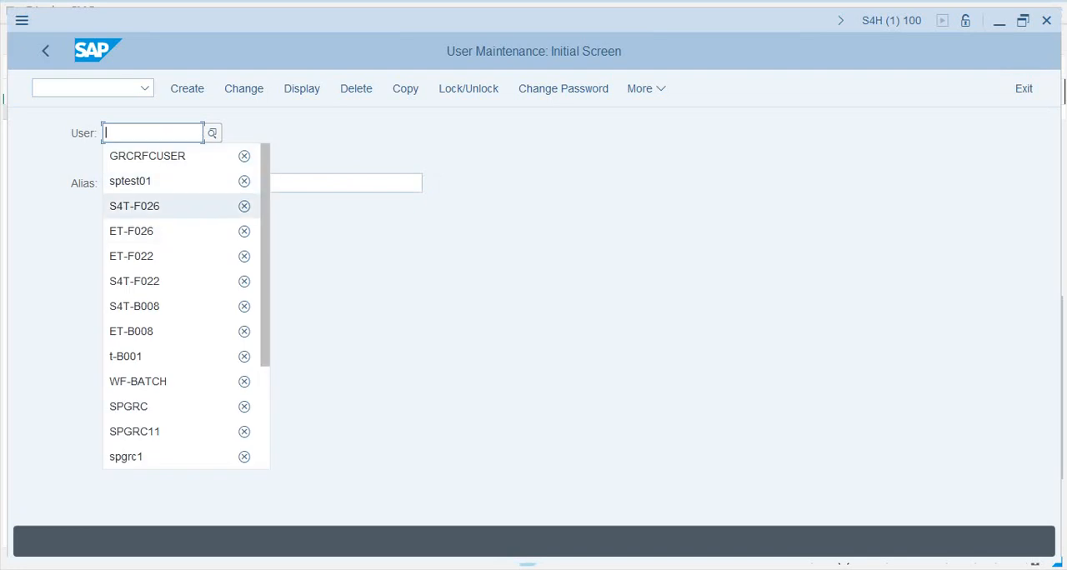
click(134, 206)
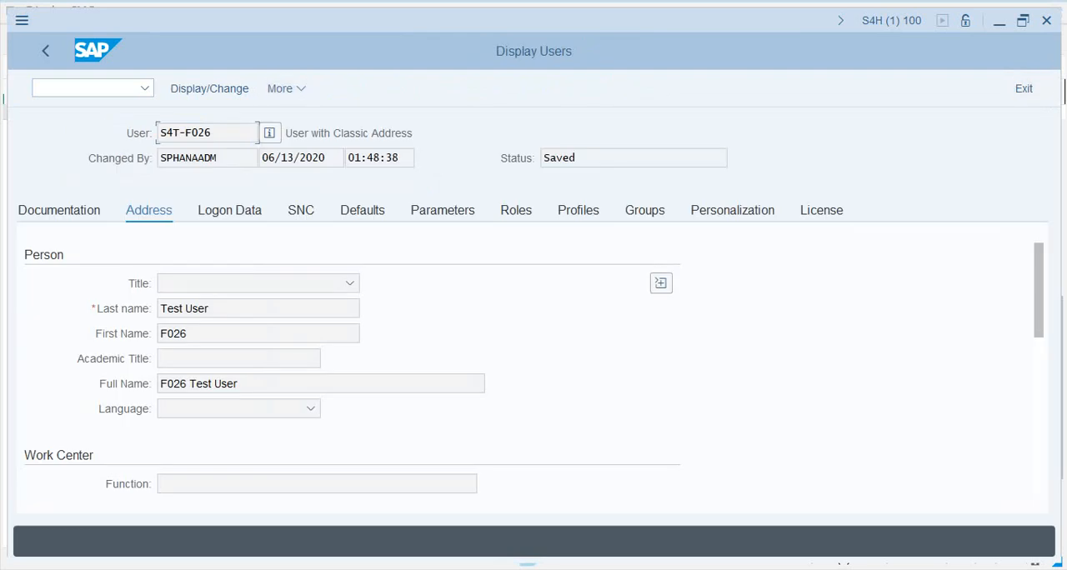
click(515, 210)
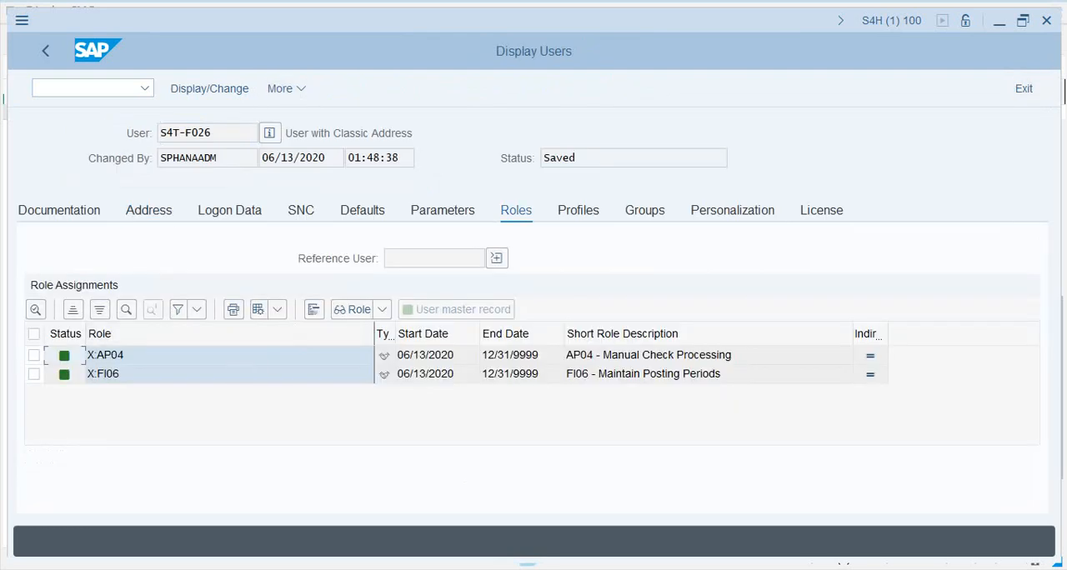
click(104, 373)
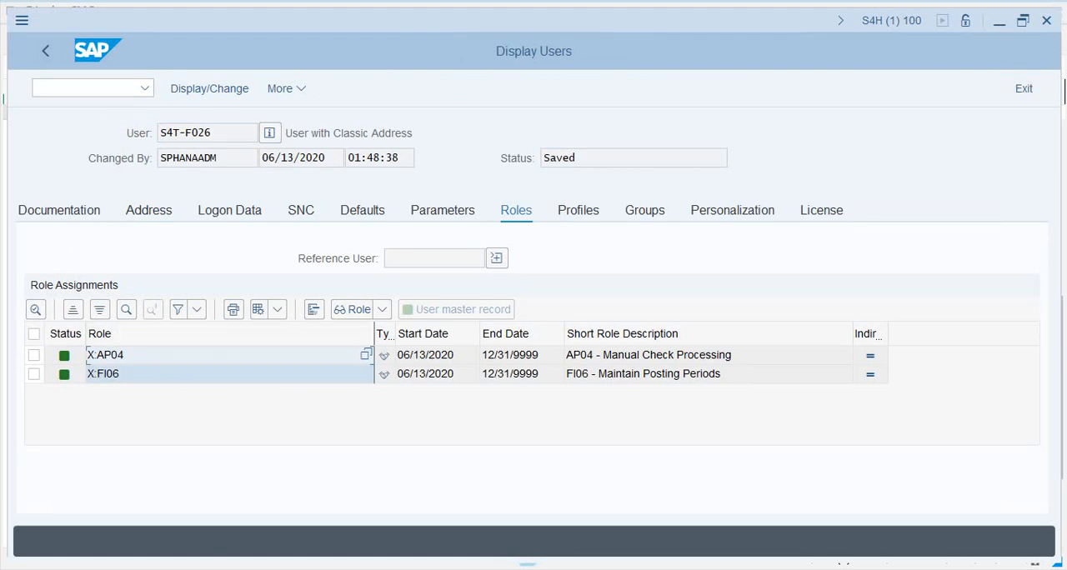
click(206, 133)
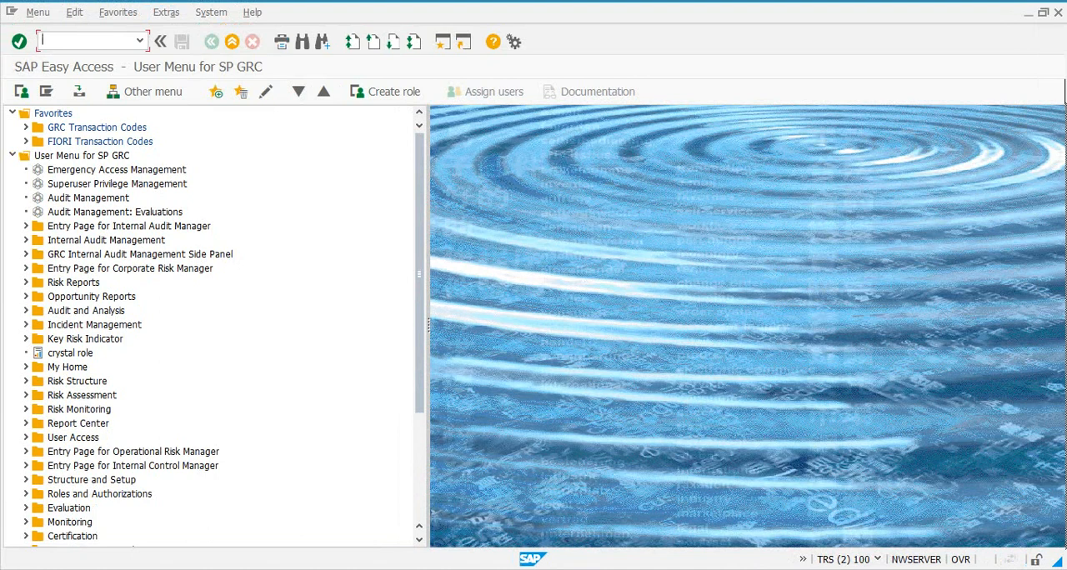
- Launch the Business Client and open User Level access risk analysis under Access Management
text(nwbd)
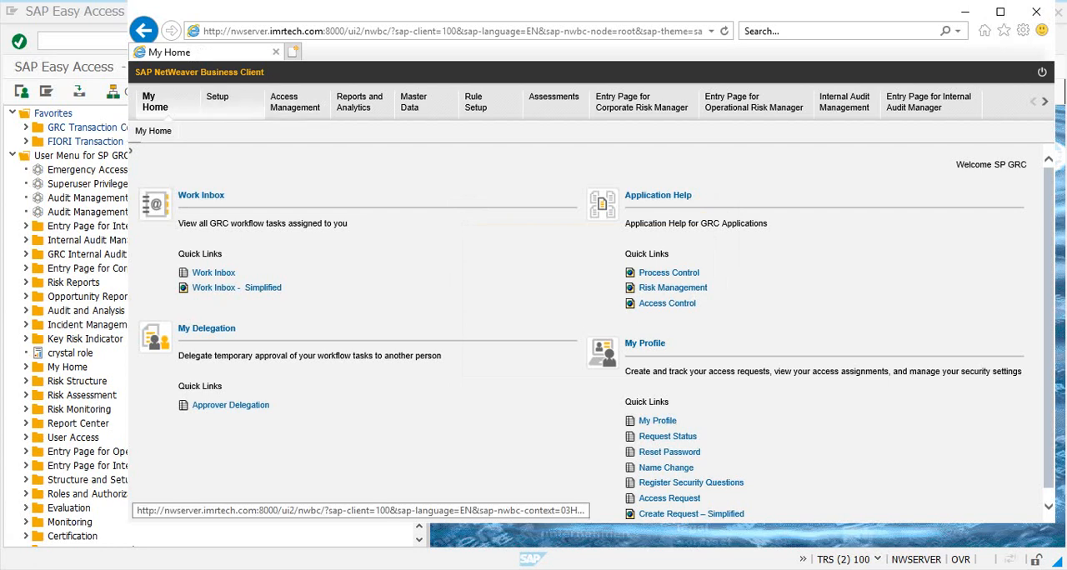
click(298, 102)
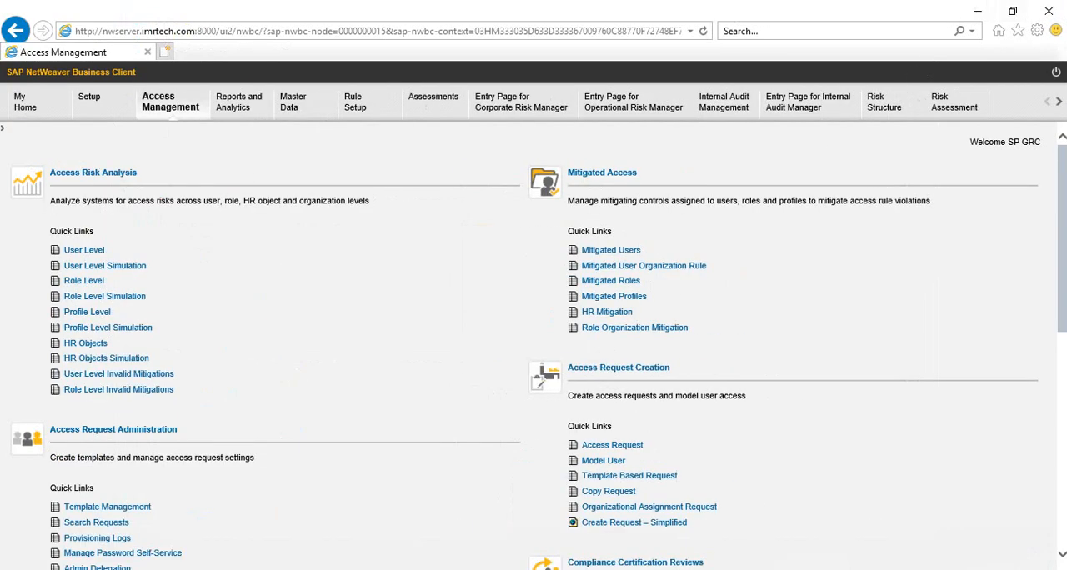
click(83, 249)
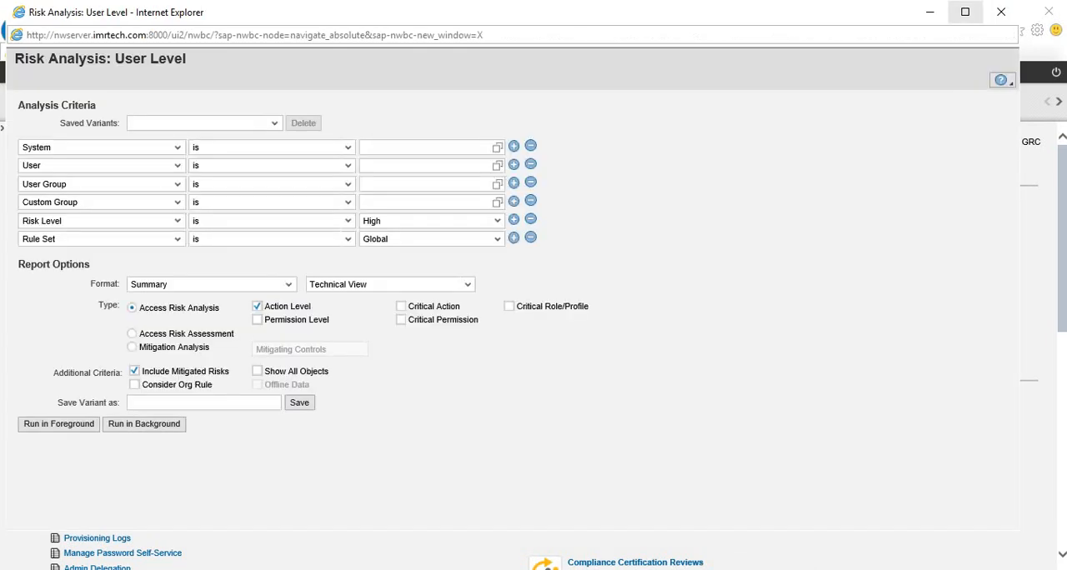
- Pick S4CLNT100 as the analysis system from the connector value help
click(425, 146)
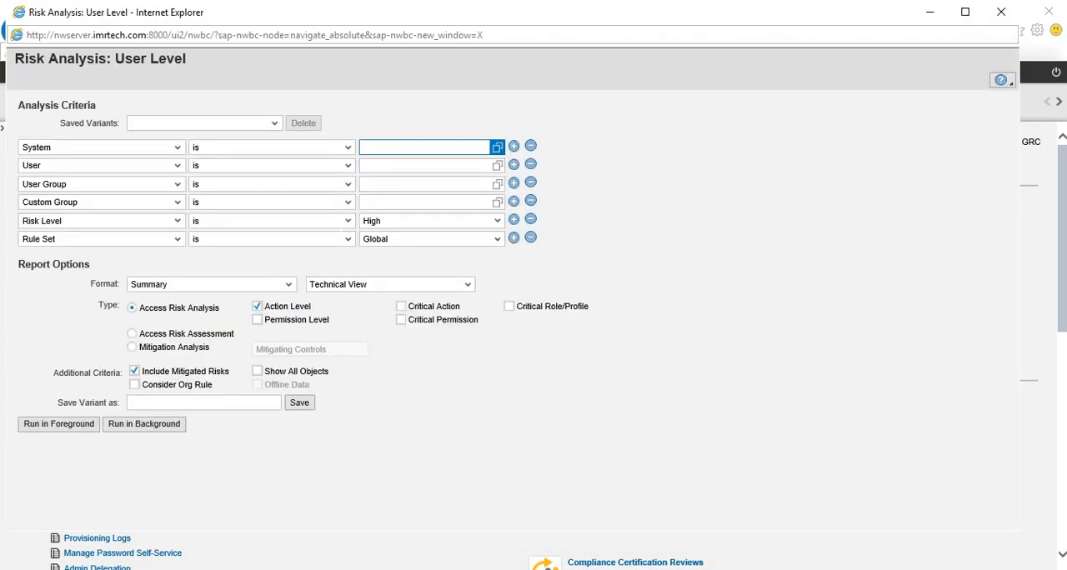
click(497, 146)
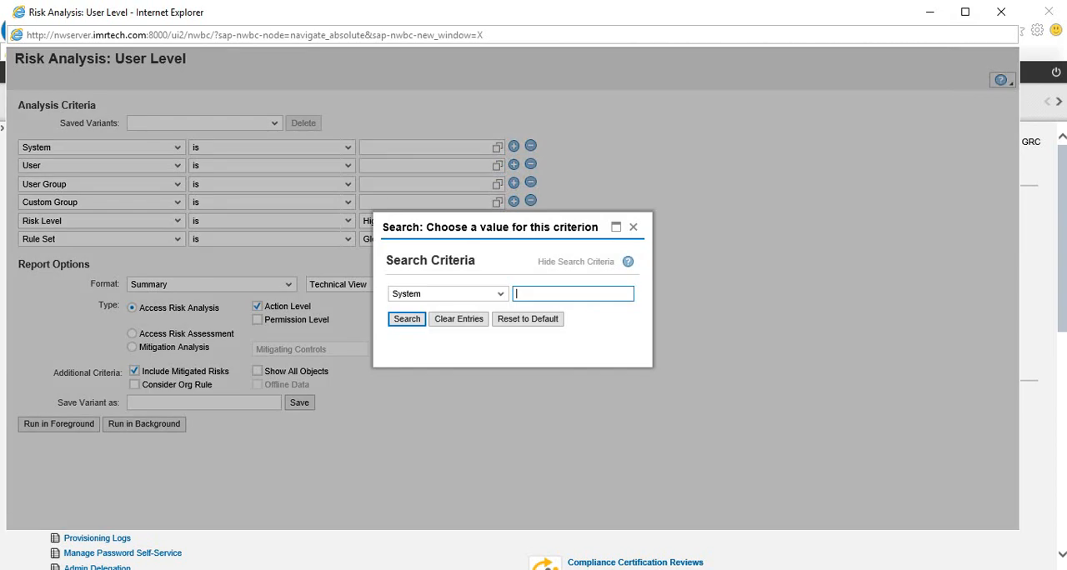
click(406, 318)
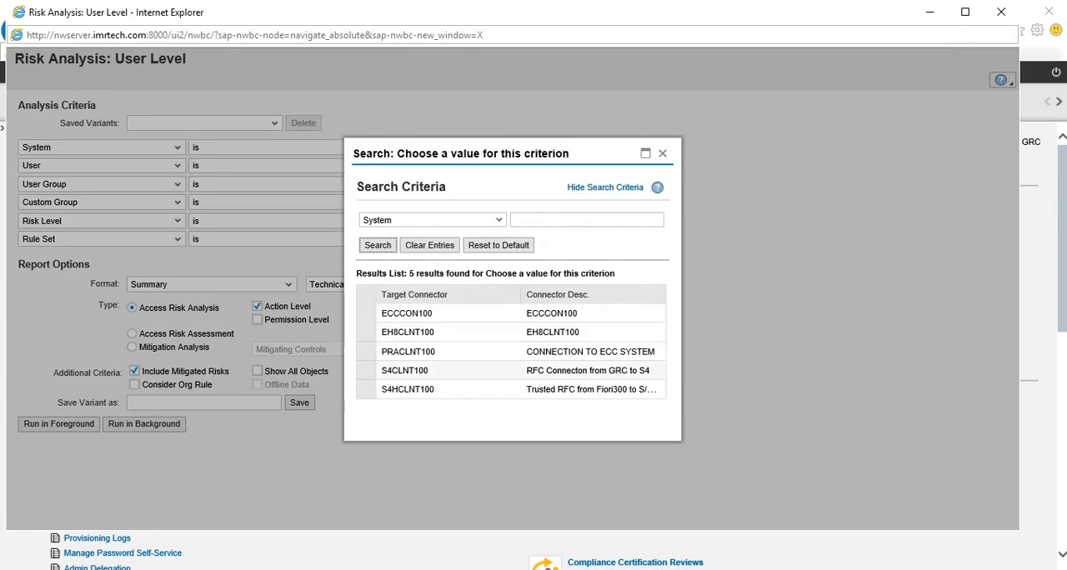
click(404, 370)
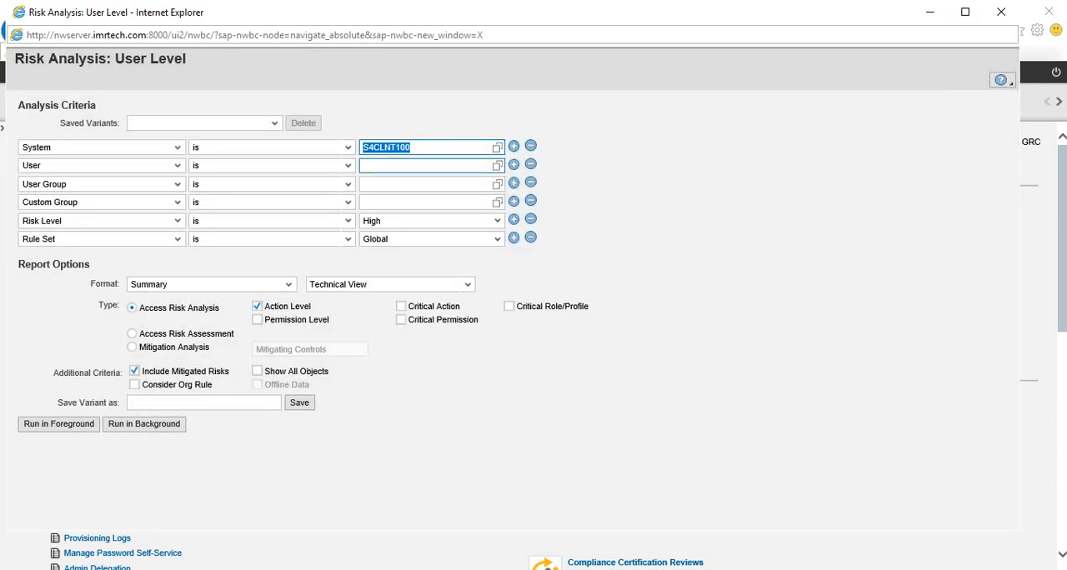
- Select user S4T-B008 through an S4T* search and enable Permission Level analysis
click(425, 165)
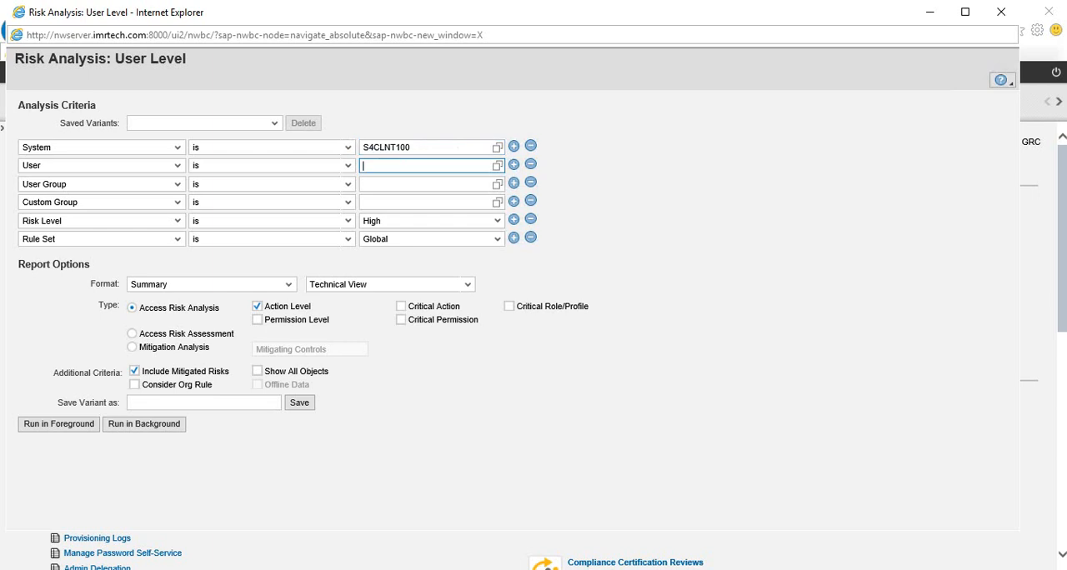
text(S)
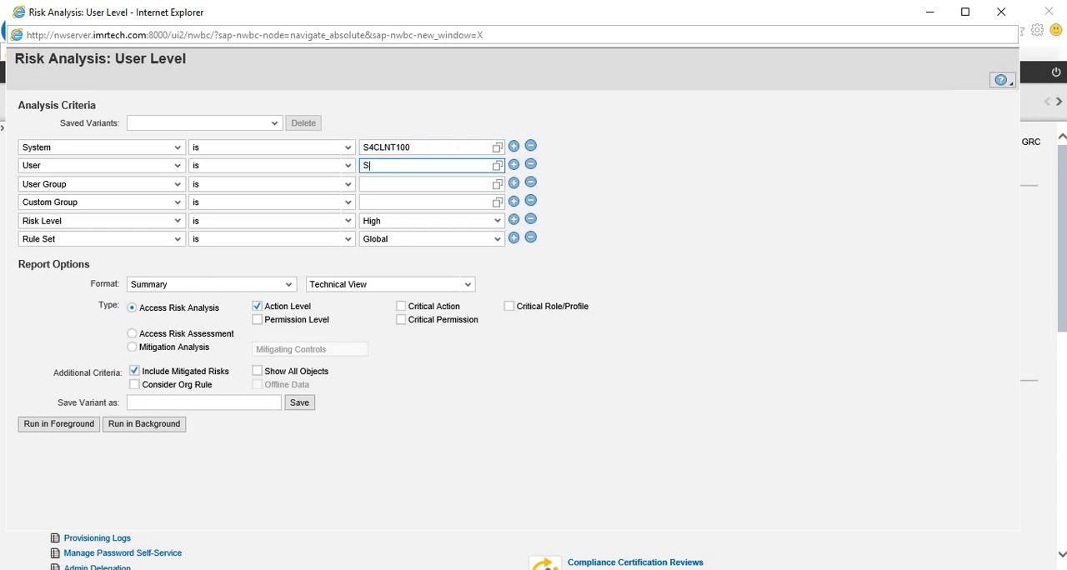
text(4)
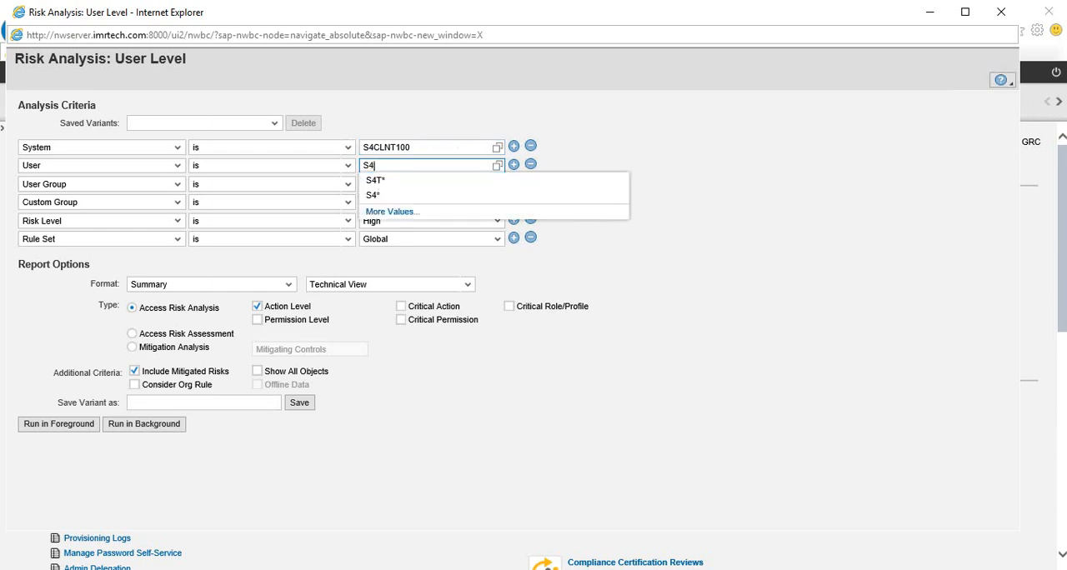
click(376, 180)
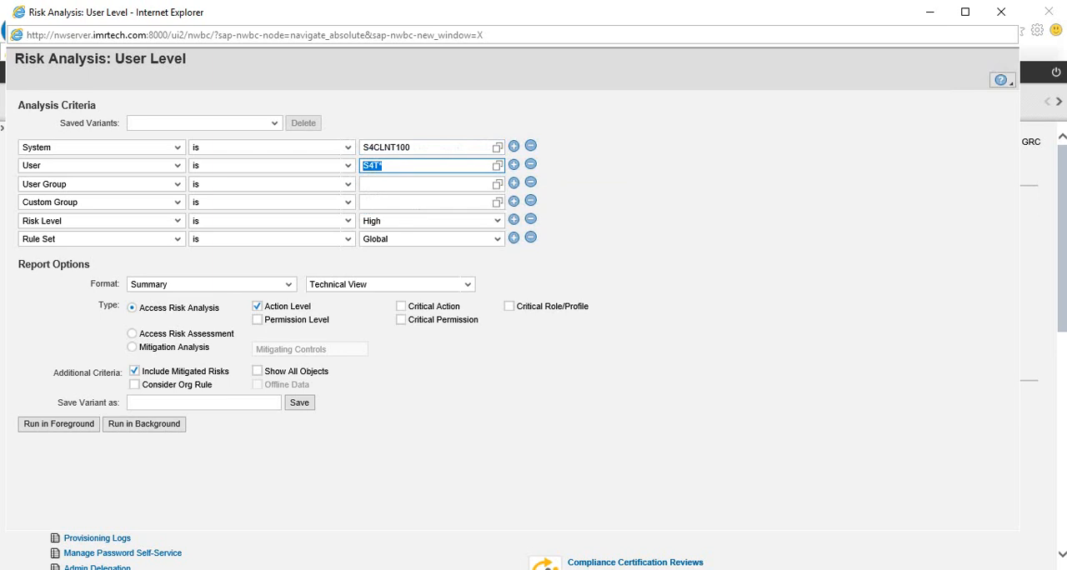
click(498, 165)
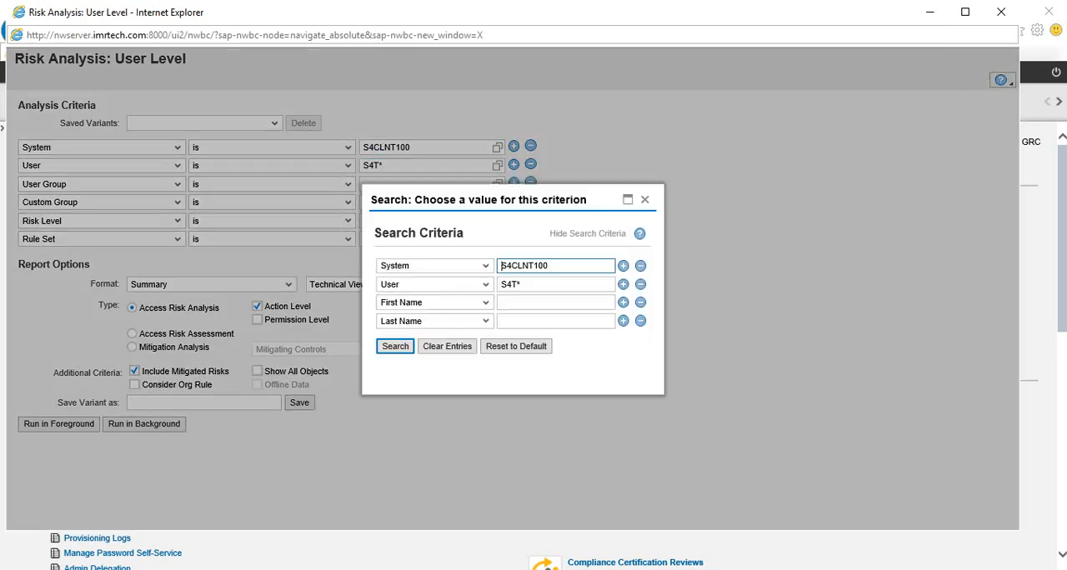
click(395, 346)
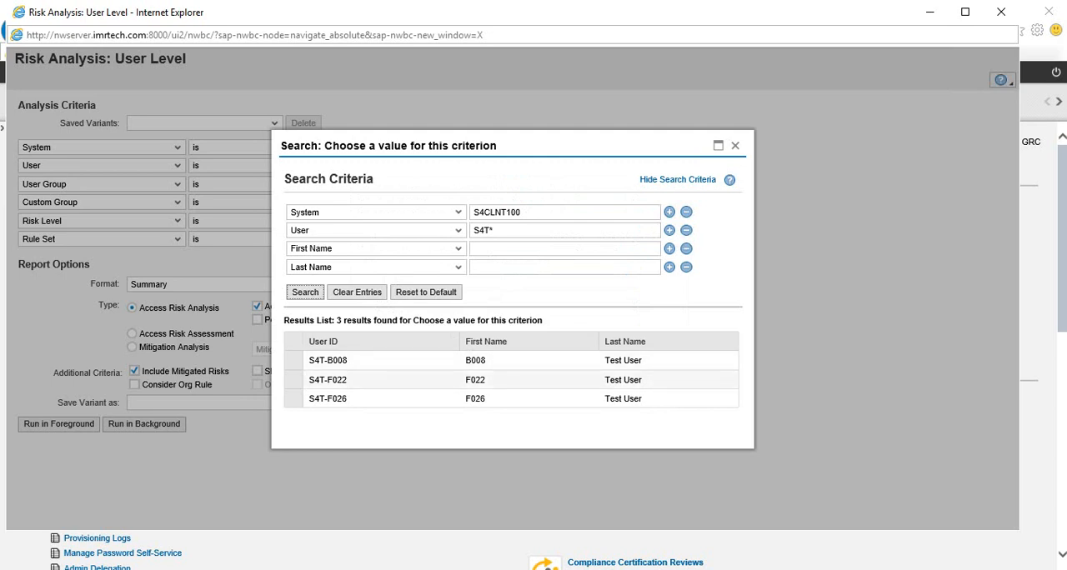
click(291, 360)
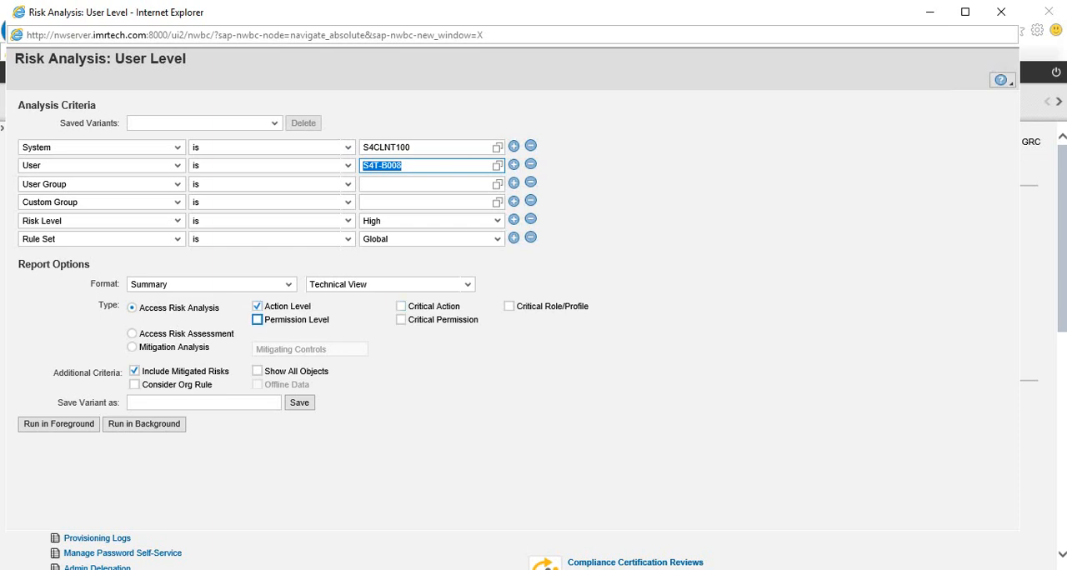
click(257, 319)
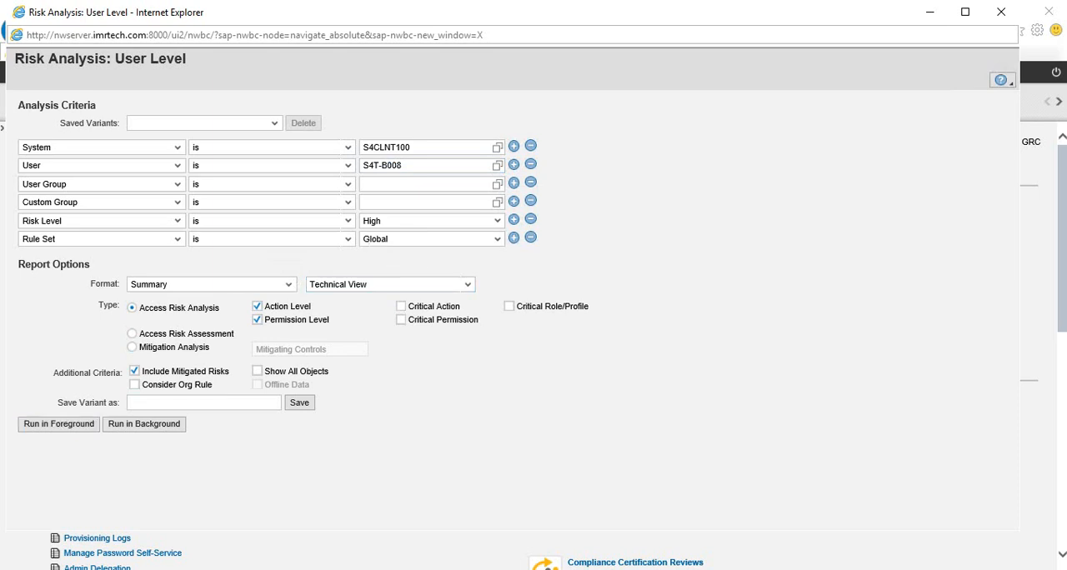
- Run the S4T-B008 risk analysis in the foreground and list the report view formats
click(57, 424)
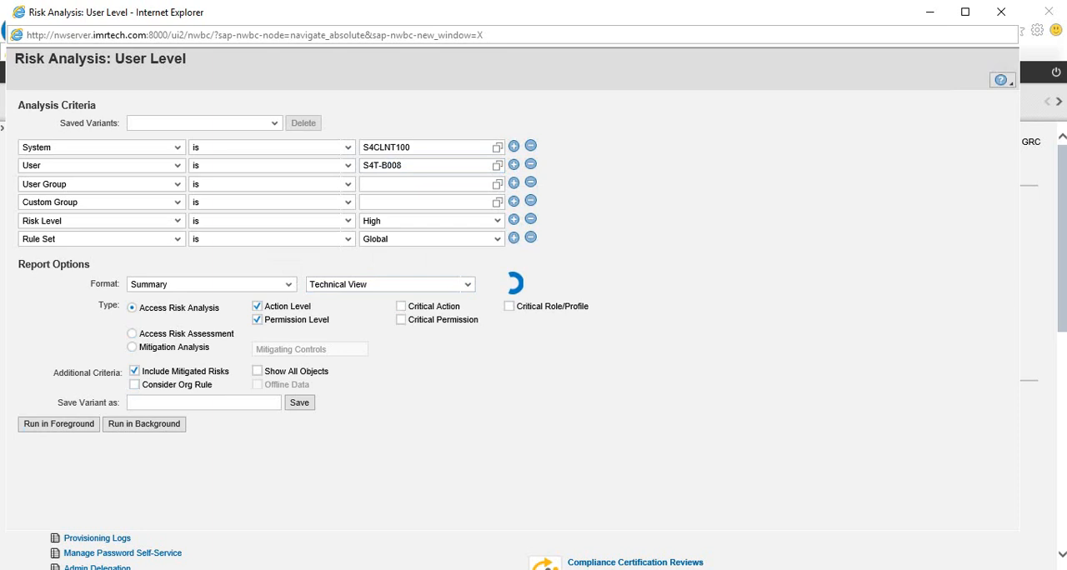
click(57, 423)
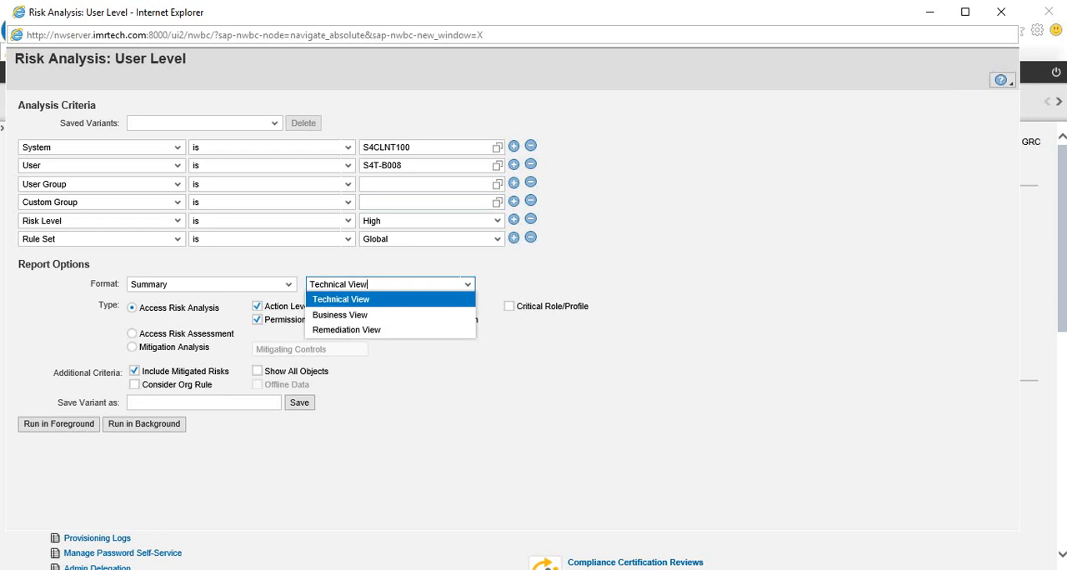
- Choose a report view from the format dropdown to display the analysis output
click(346, 329)
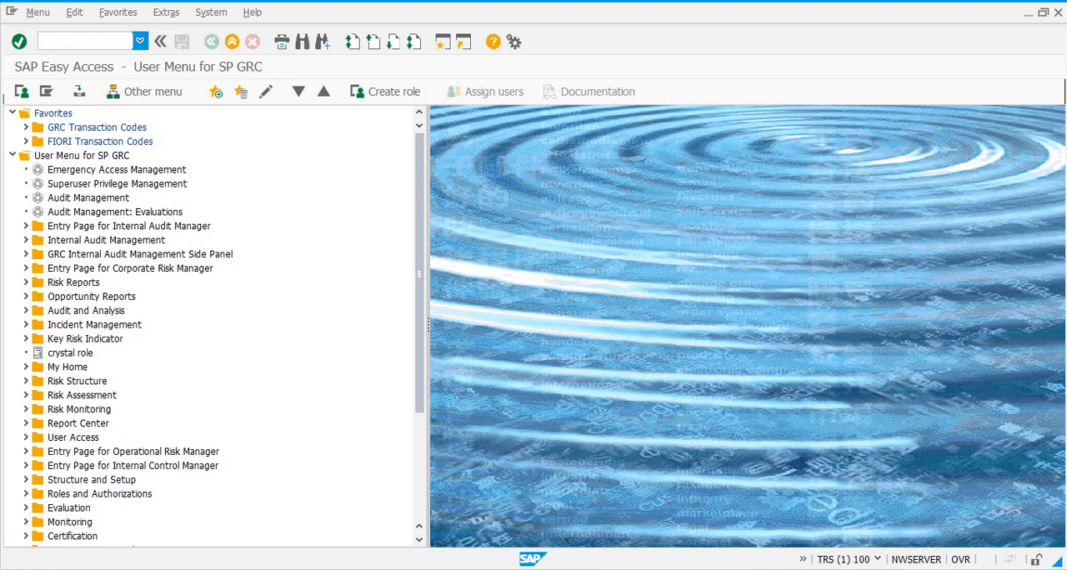
- Launch transaction /n/iwfnd/maint_service (Activate and Maintain Services) from the command field
click(84, 41)
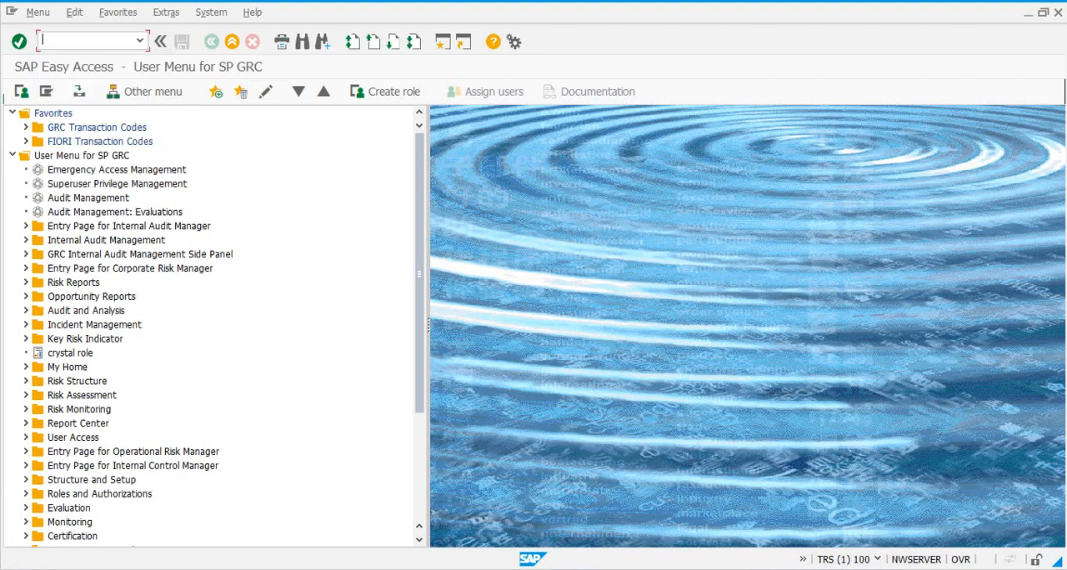
text(/n/)
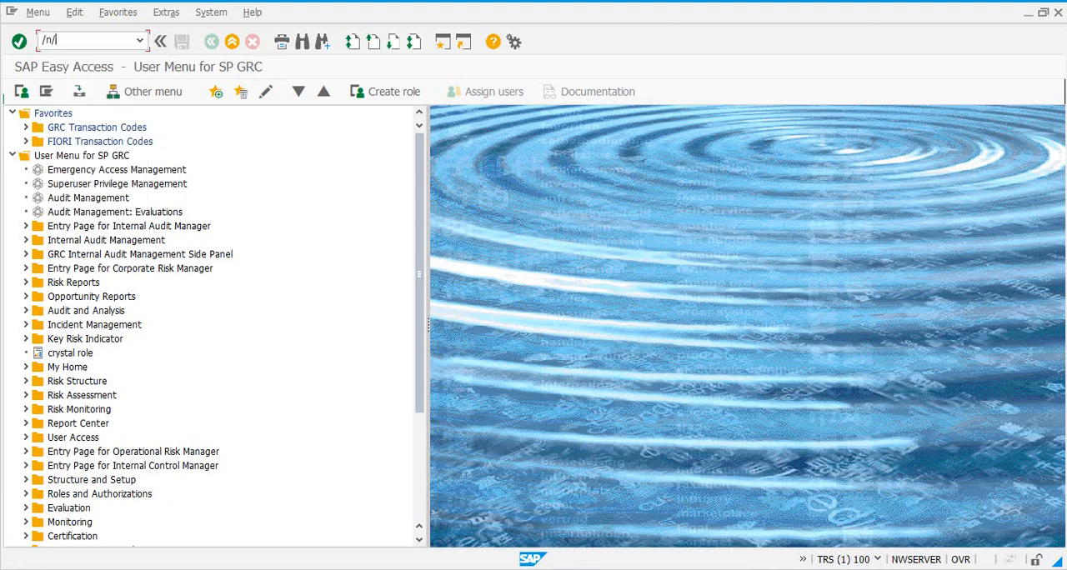
text(wfnd/maint_)
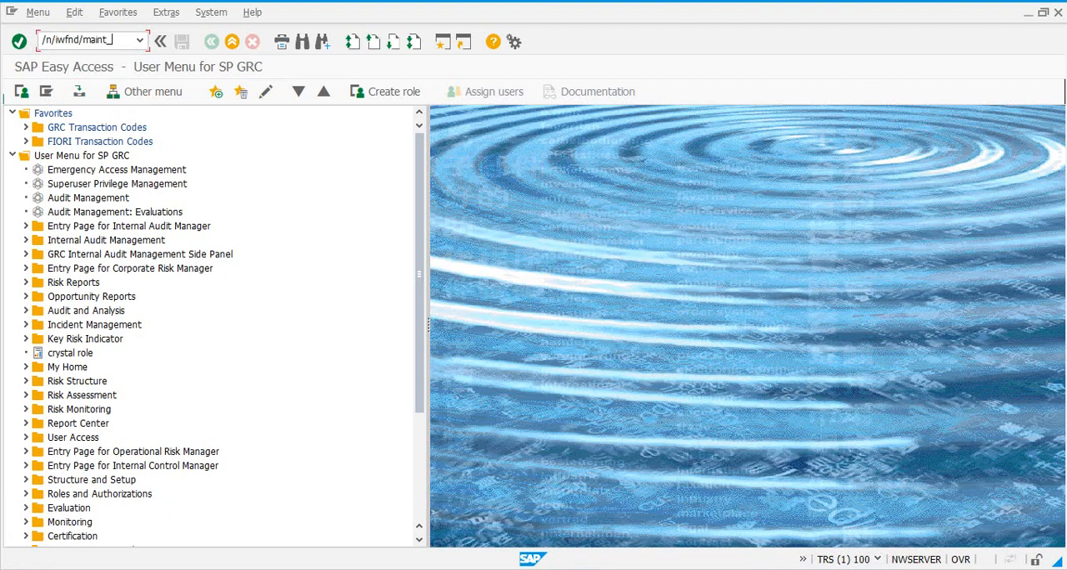
text(serv)
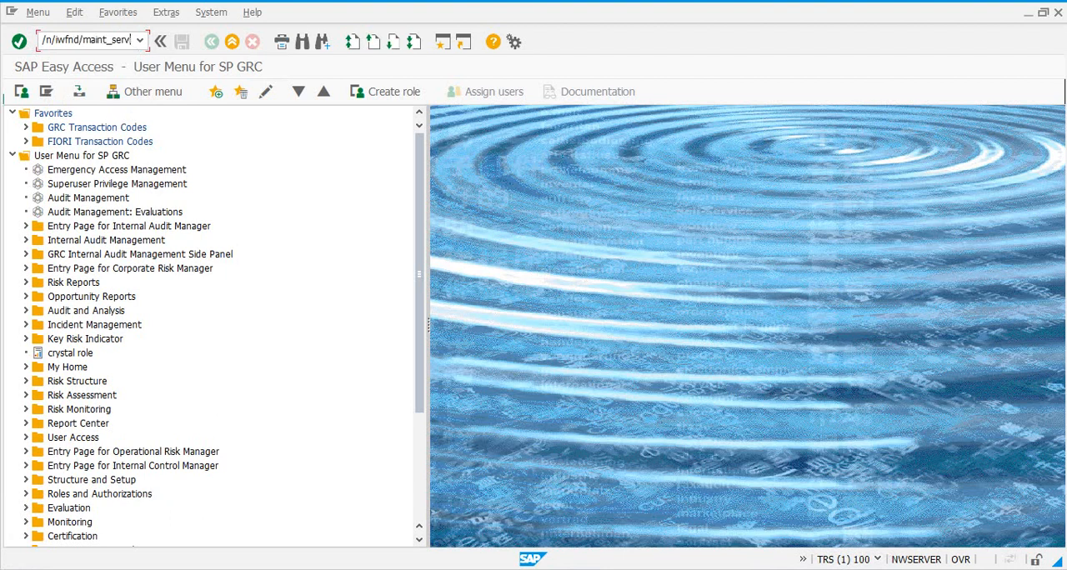
key(Enter)
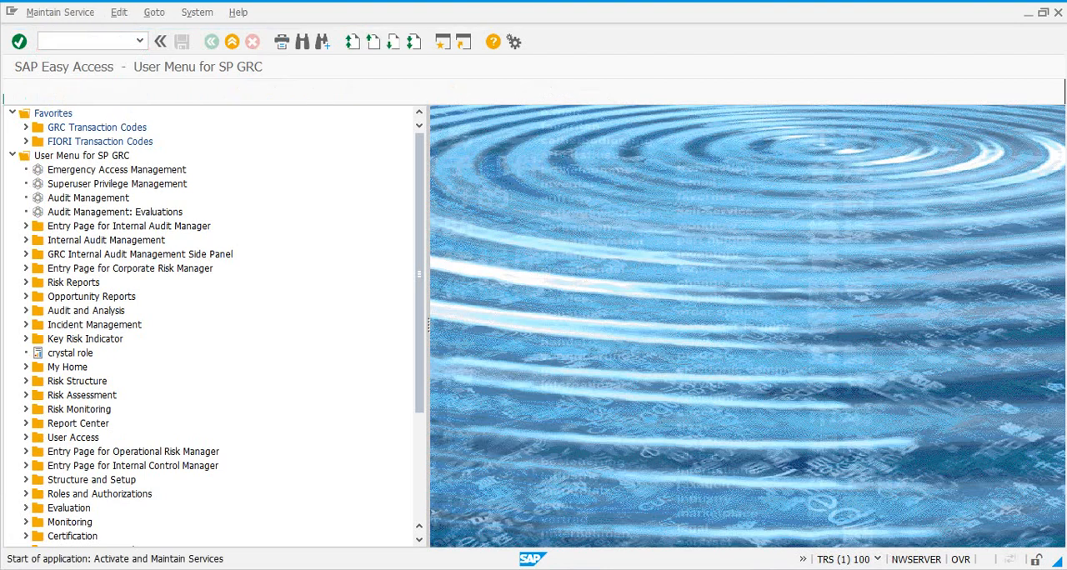